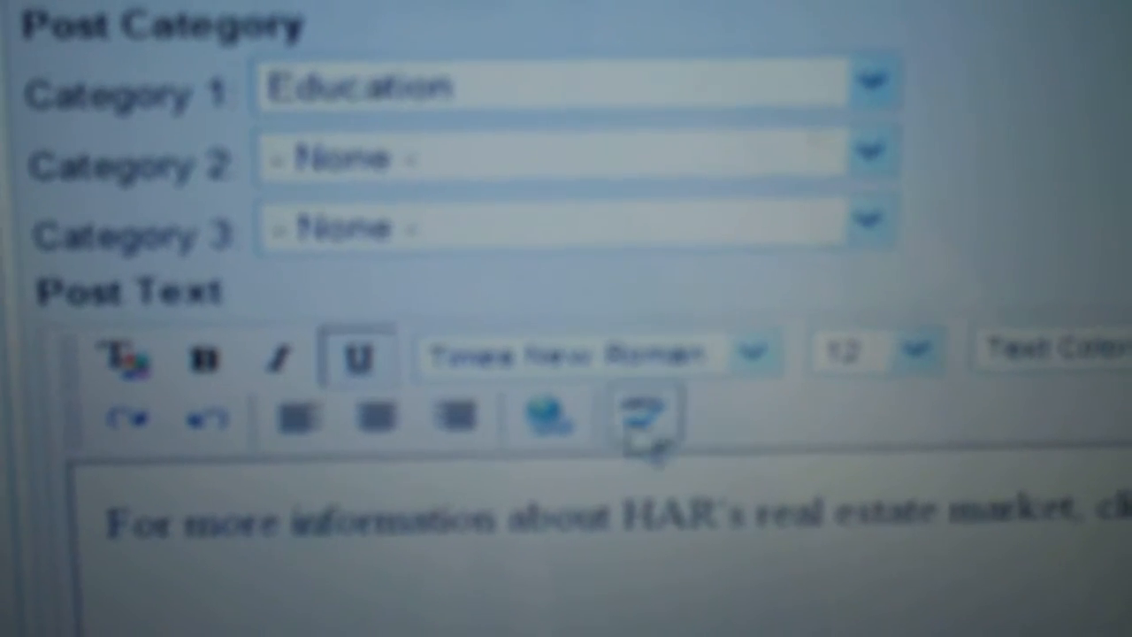
{"action": "scroll", "scroll_direction": "down", "scroll_amount": 3}
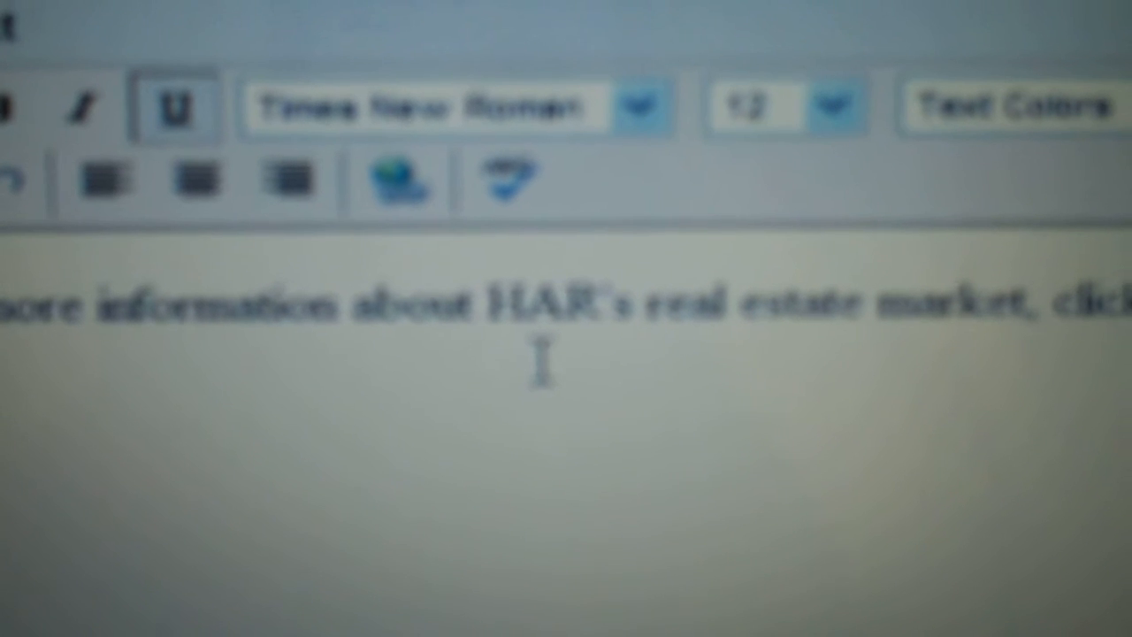